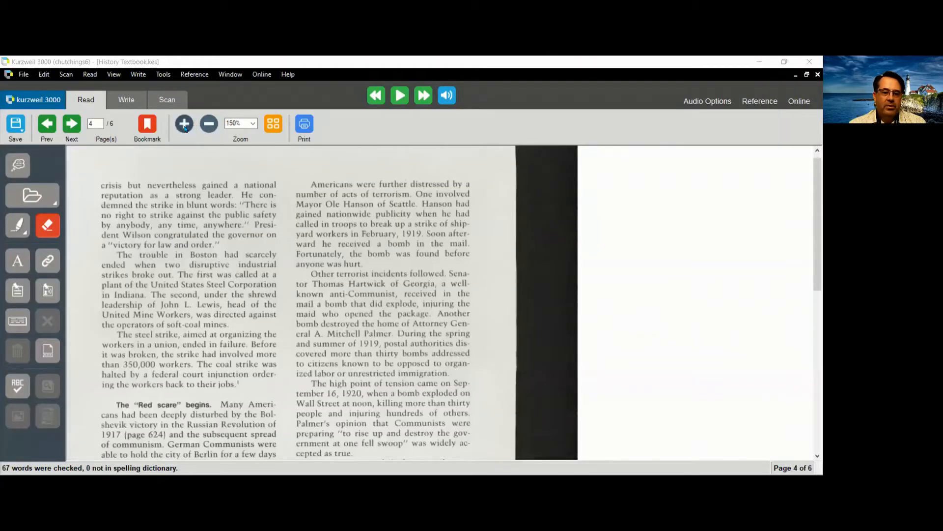
- Enlarge the textbook page and choose the yellow Main Idea highlighter
click(183, 124)
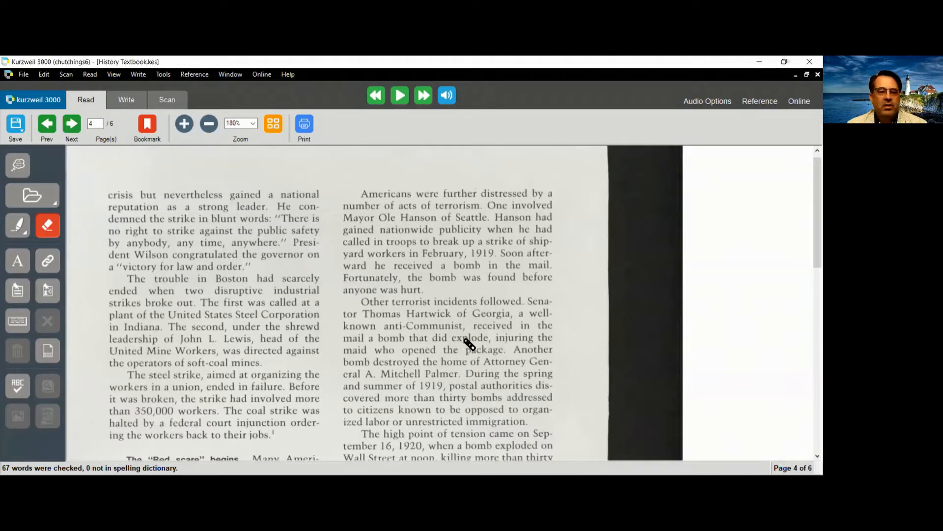
click(18, 225)
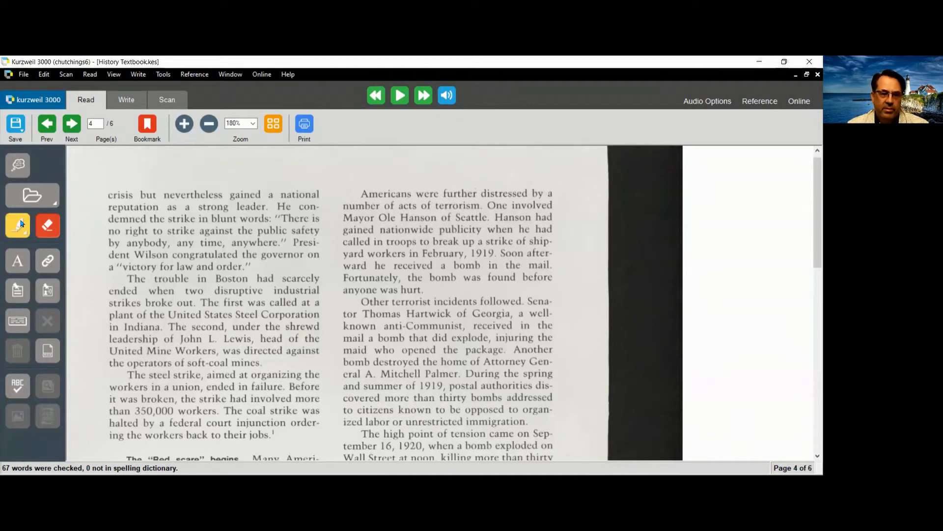
click(17, 225)
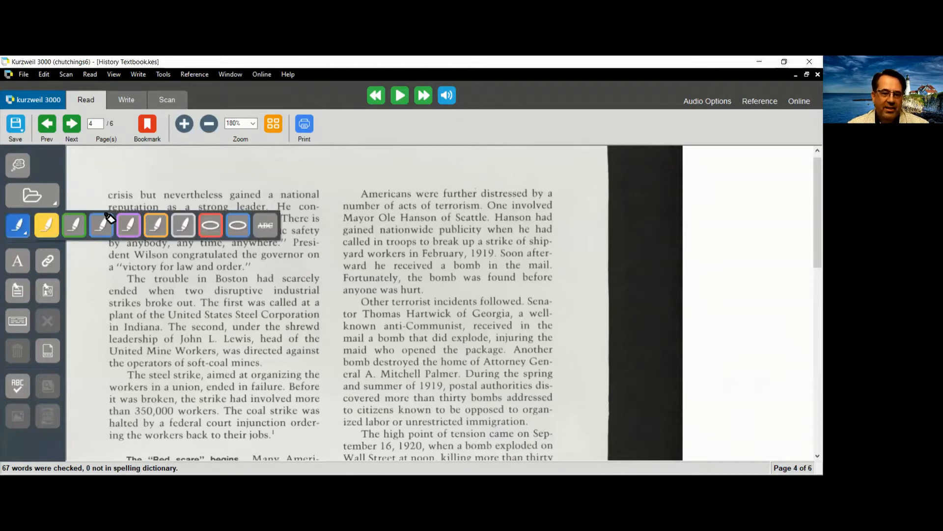
- Highlight in yellow the phrases about Boston trouble, the steel strike and other terrorist incidents
drag(126, 278, 181, 291)
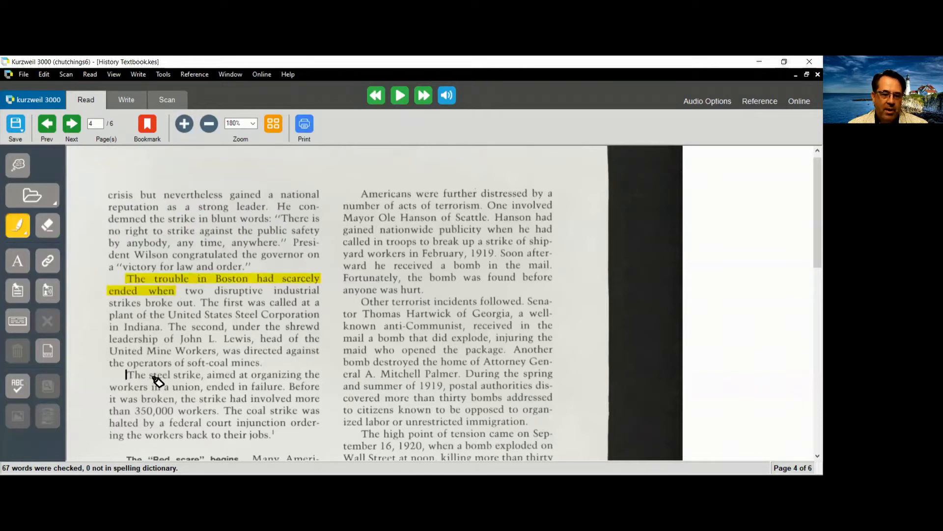
drag(126, 373, 203, 385)
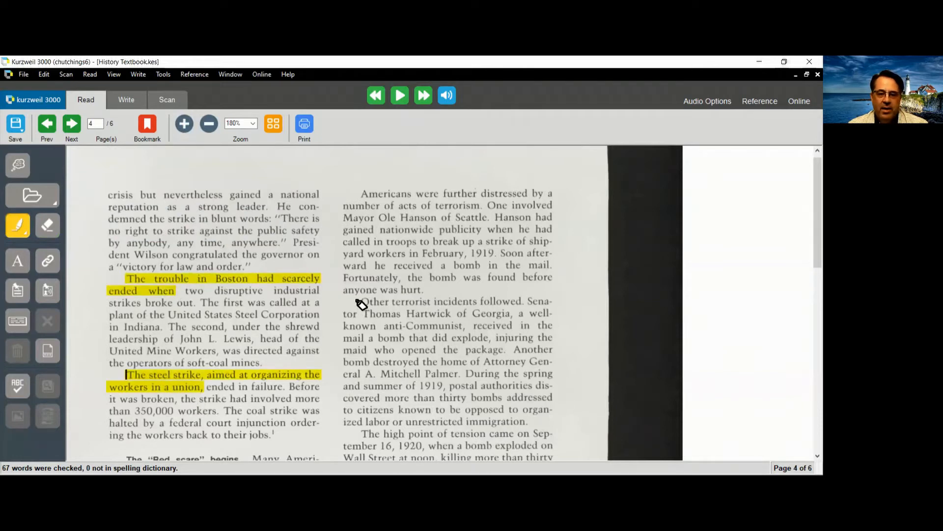
drag(361, 300, 513, 325)
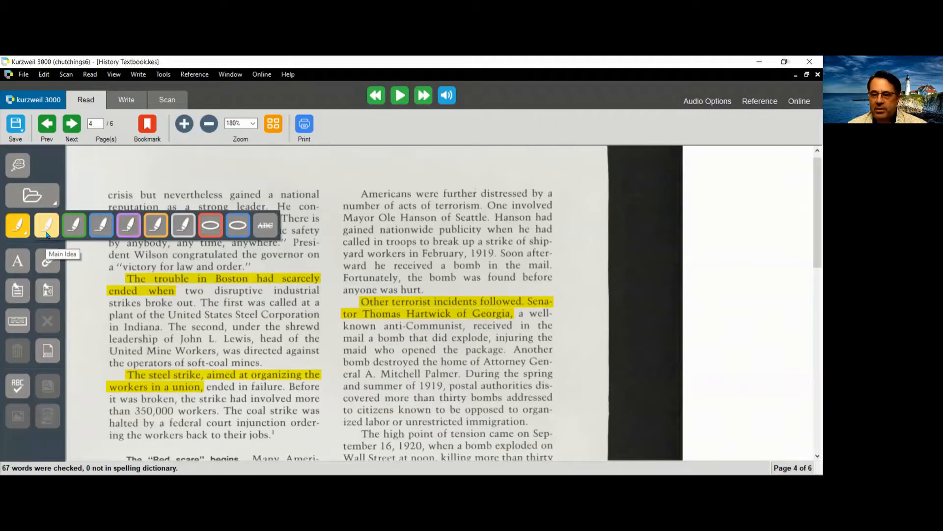
mouse_move(74, 225)
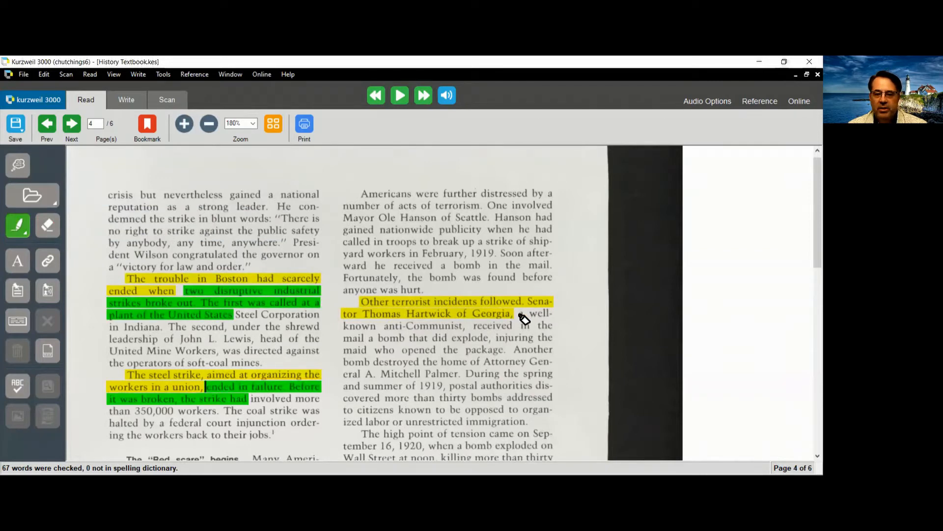
- Highlight the anti-Communist bomb passage in green, then switch to the blue Details highlighter
drag(514, 313, 532, 337)
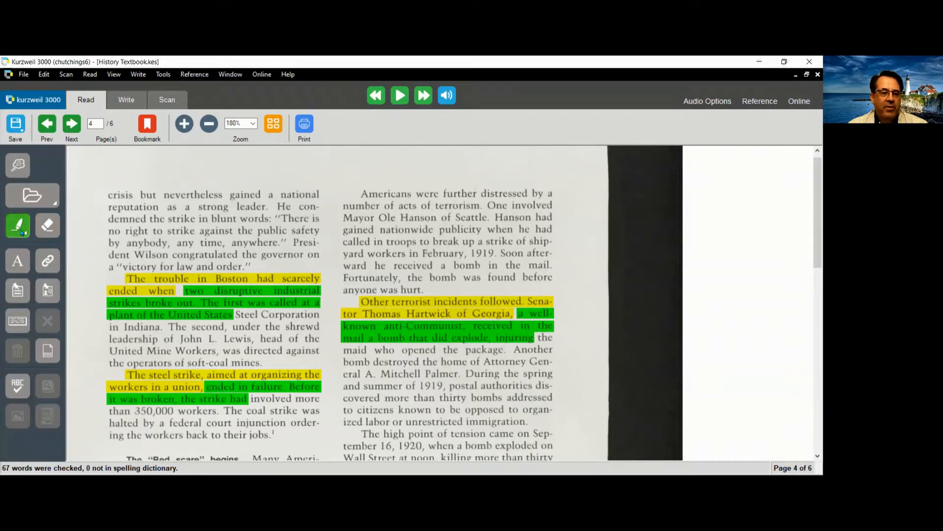
click(18, 225)
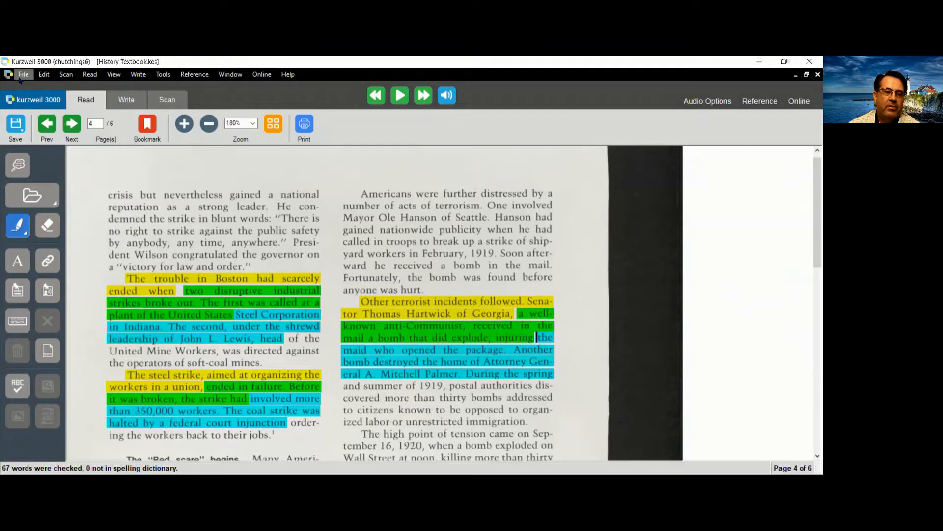
- Extract the highlights into column notes (columns 1–3) in a new notes file
click(22, 74)
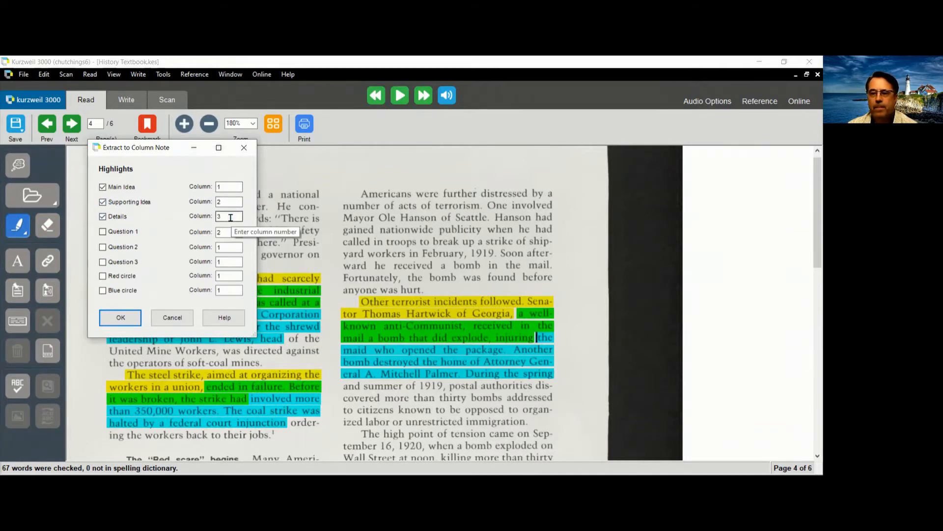
click(120, 317)
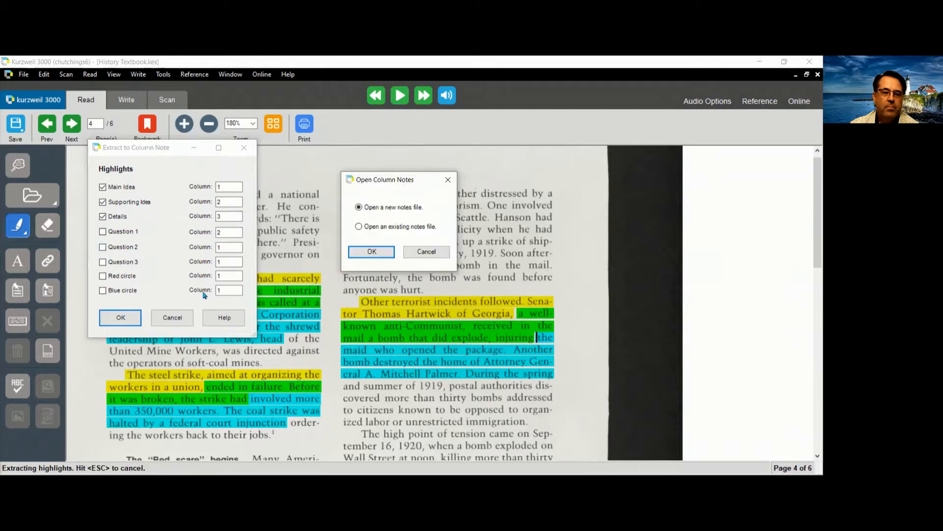
click(359, 207)
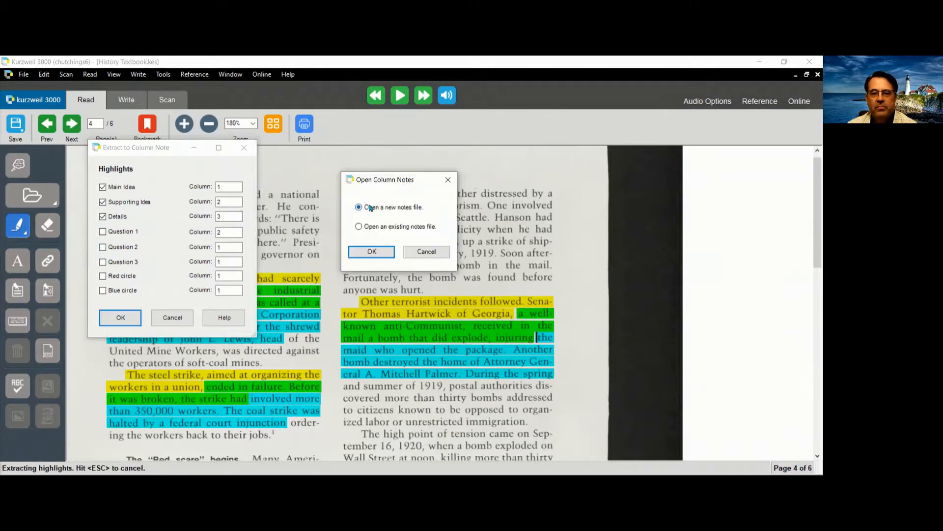
click(371, 252)
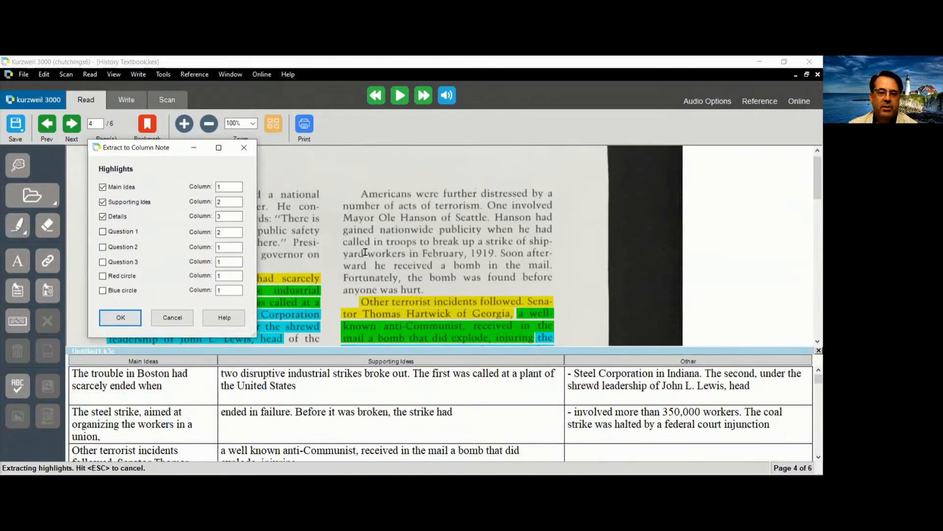
- Close the finished extraction settings and reopen the File > Extract commands
click(120, 317)
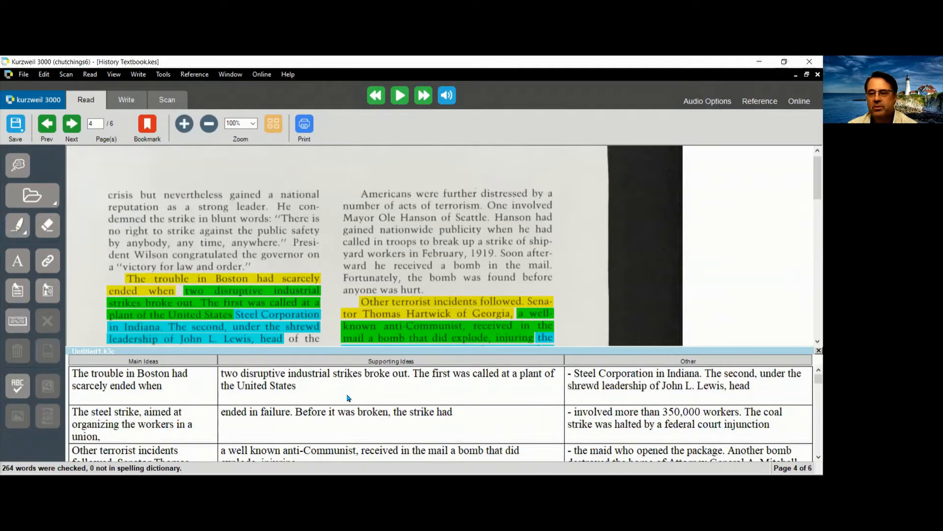
mouse_move(325, 400)
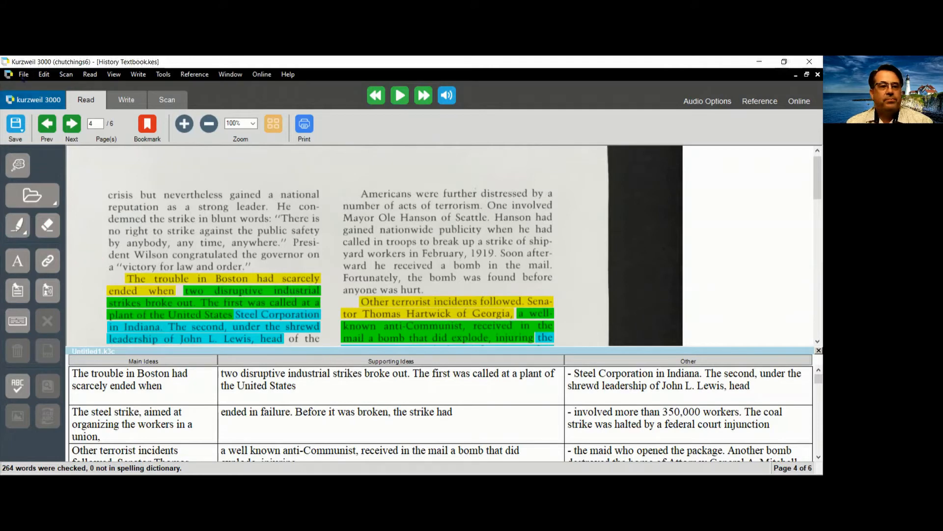
click(24, 74)
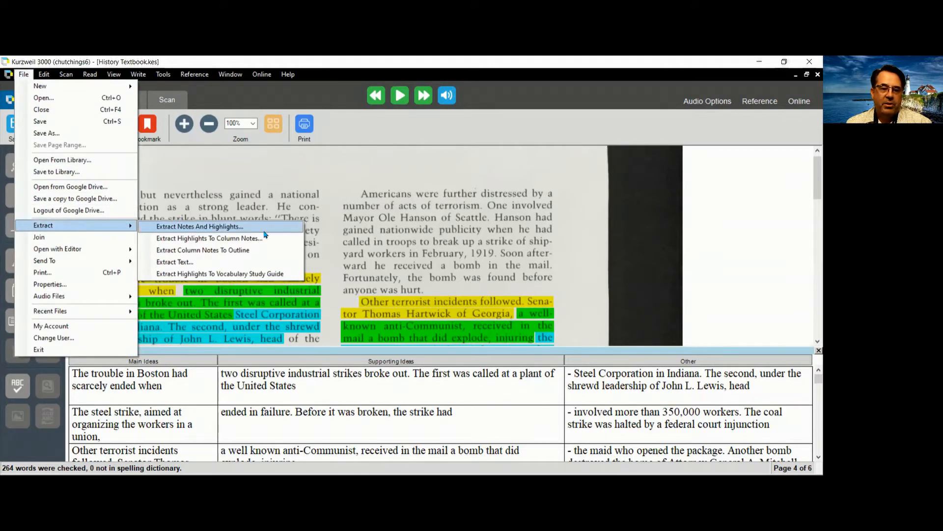
mouse_move(202, 250)
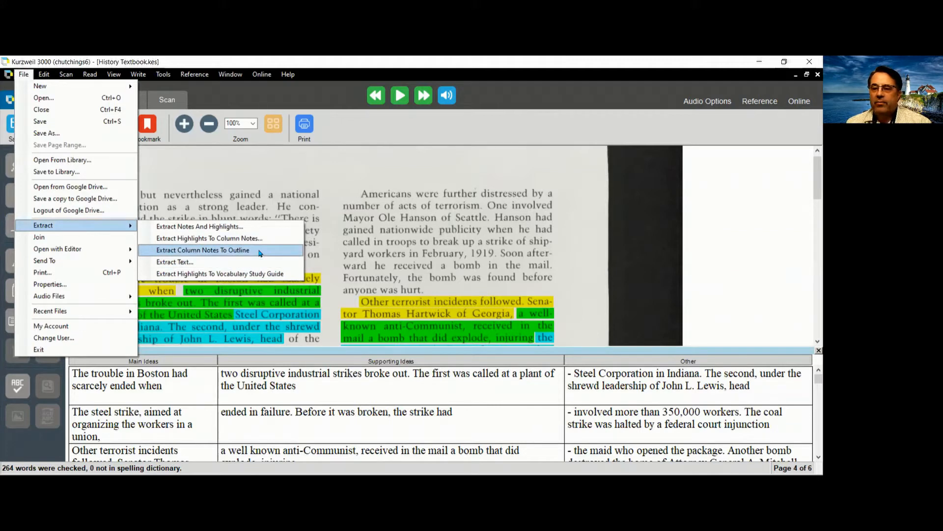
mouse_move(249, 252)
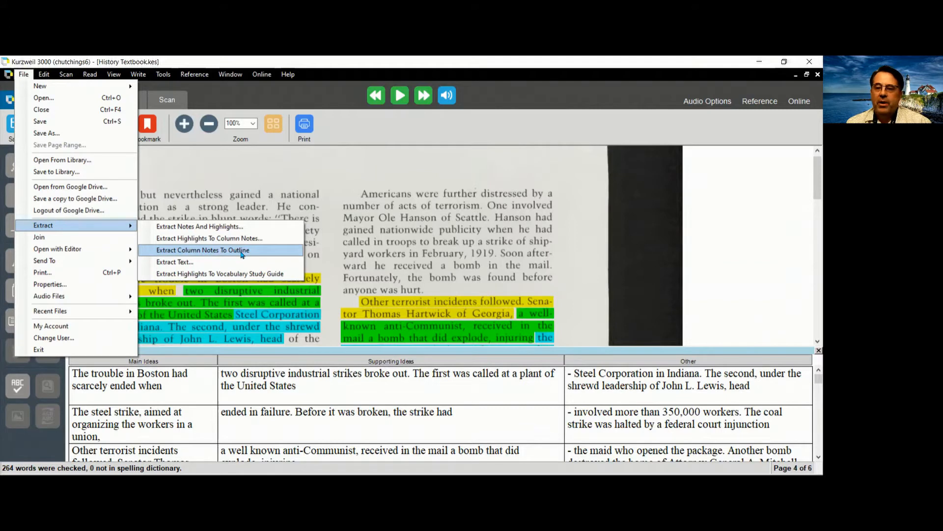
- Convert the column notes into a new nested outline
click(202, 250)
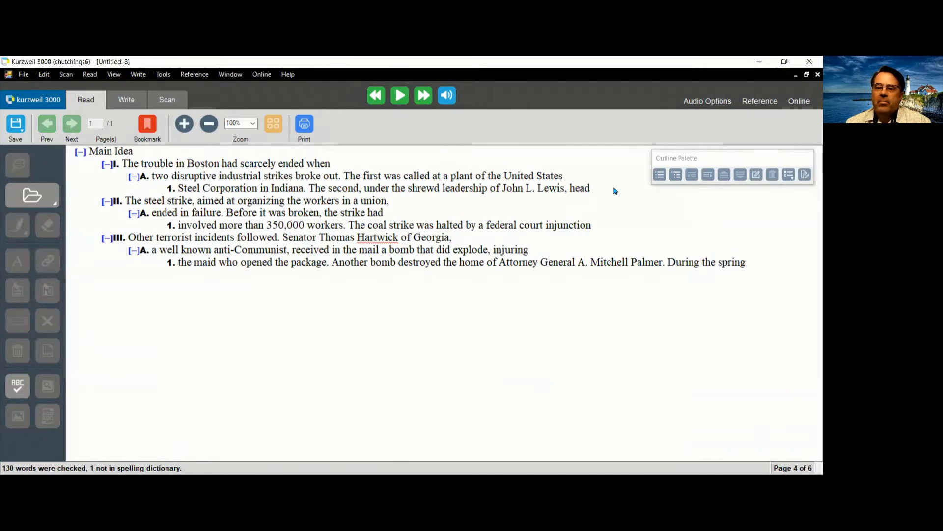
mouse_move(767, 283)
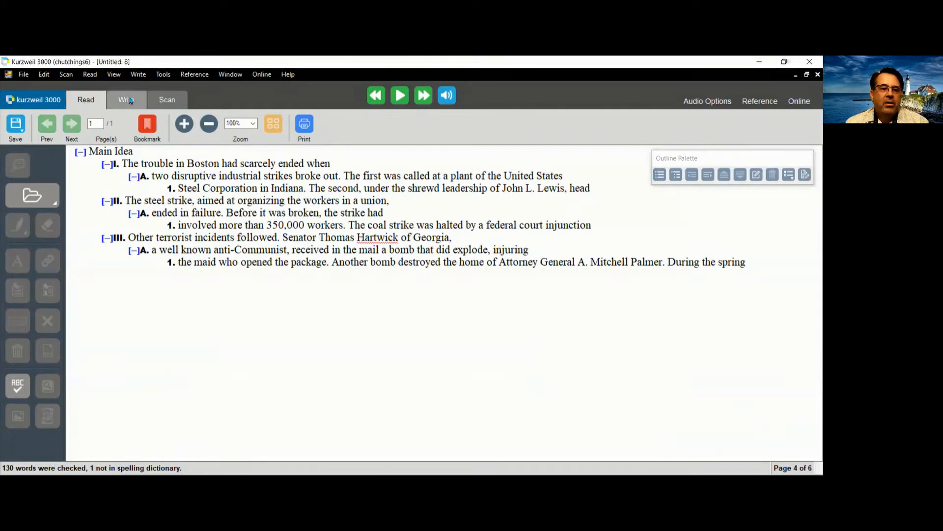
- In Write mode, view the outline as a brainstorm diagram, then return to document view
click(126, 100)
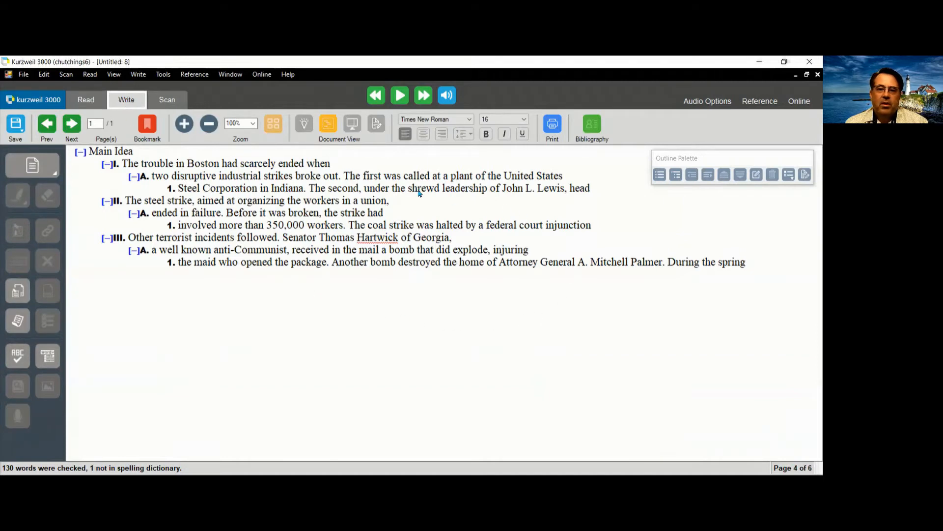
mouse_move(323, 153)
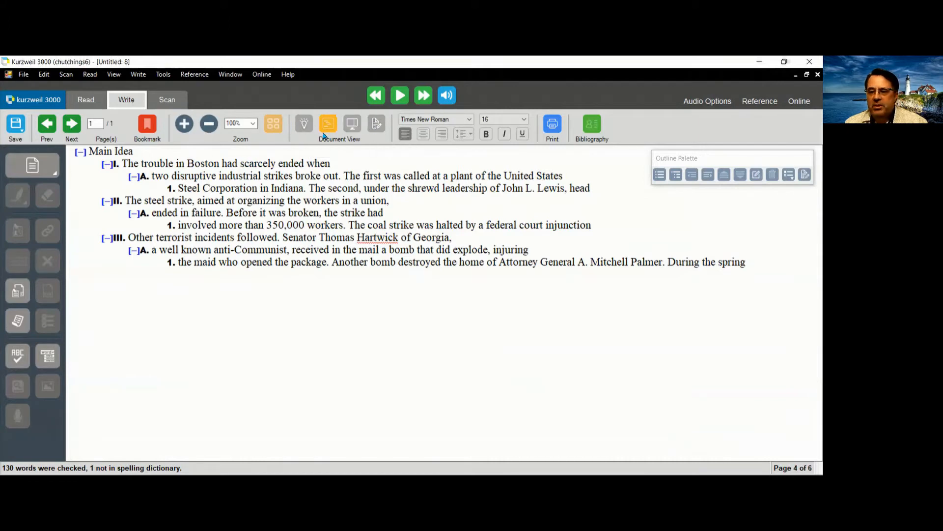
mouse_move(304, 124)
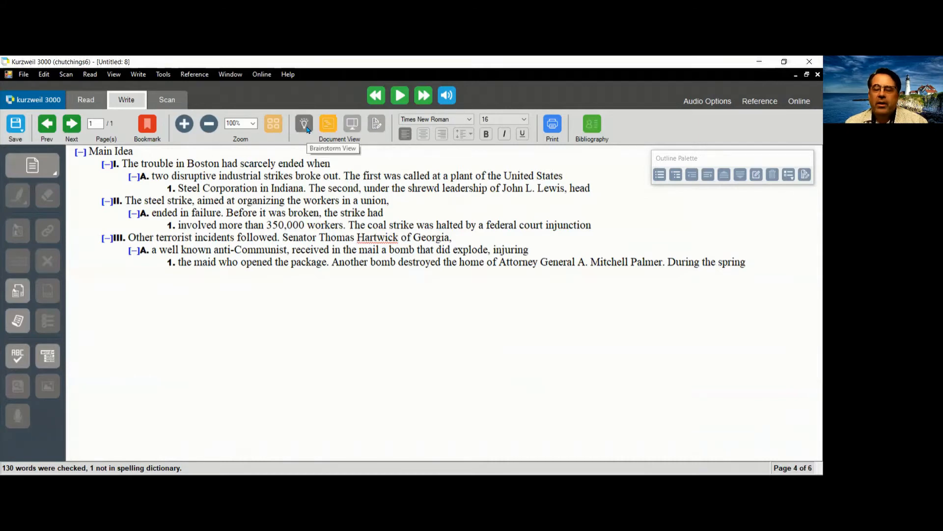
click(304, 123)
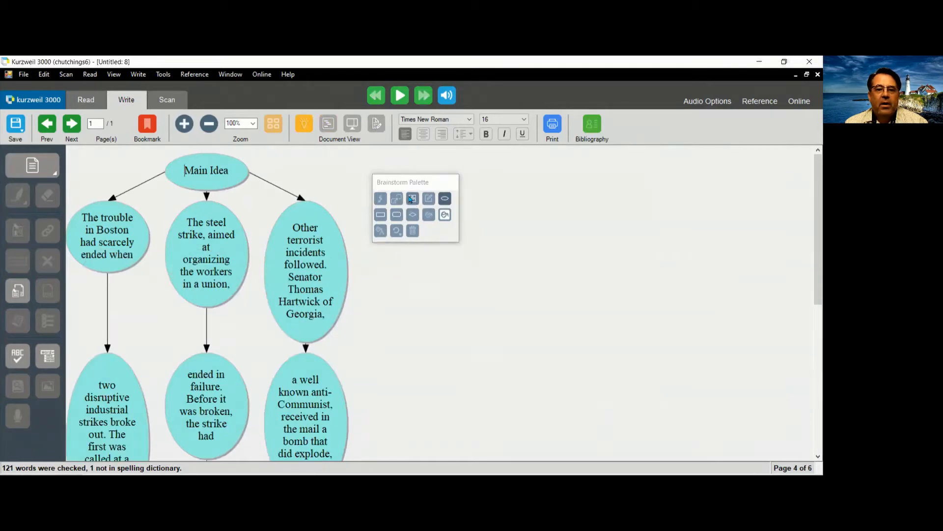
click(328, 124)
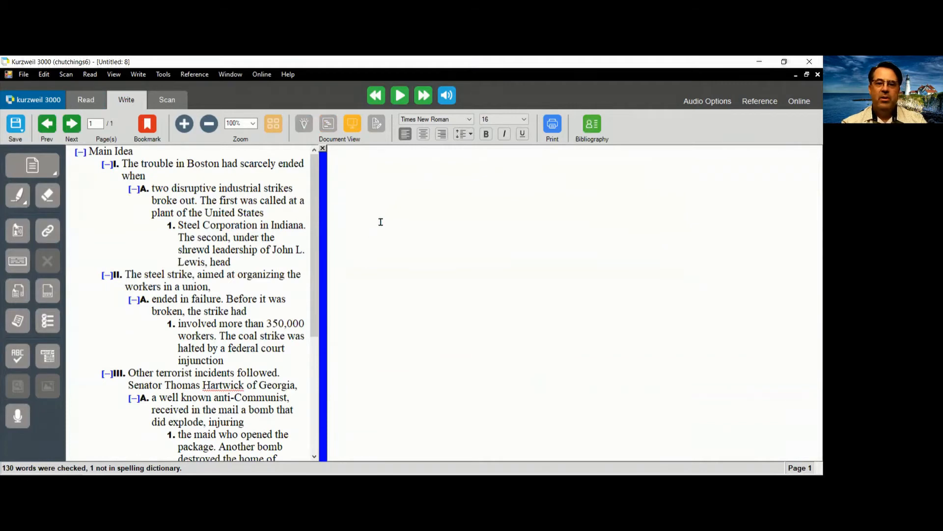
- Write "The 1920s were highly effected by world war 1." in the writing area beside the outline
text(This is)
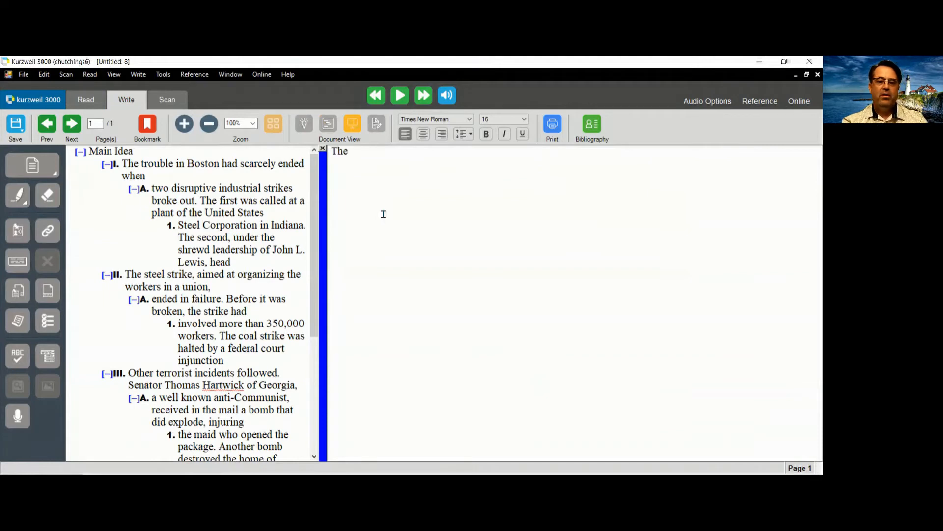
text(1920s)
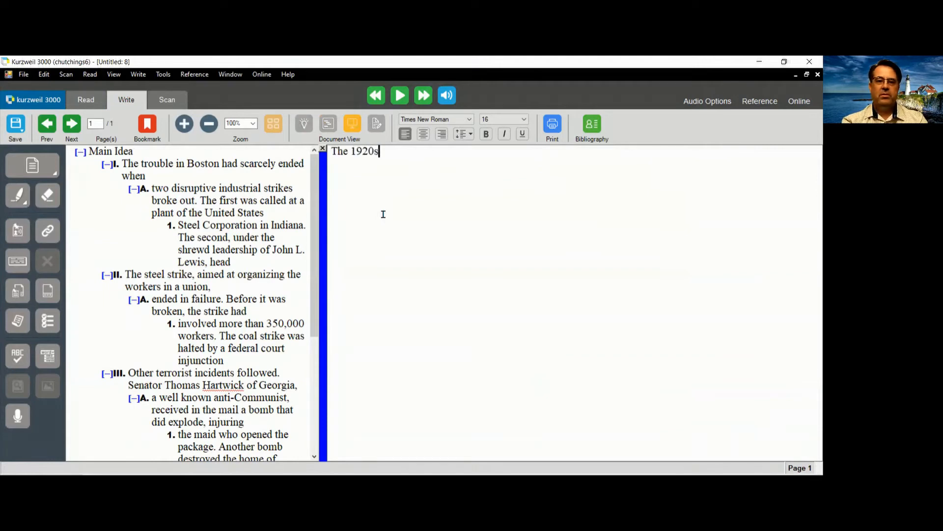
text(were h)
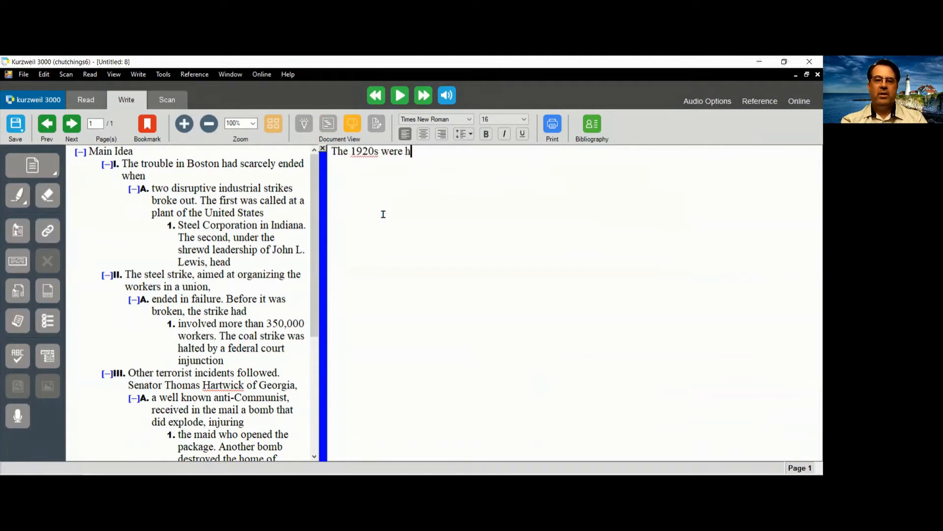
text(ighly a)
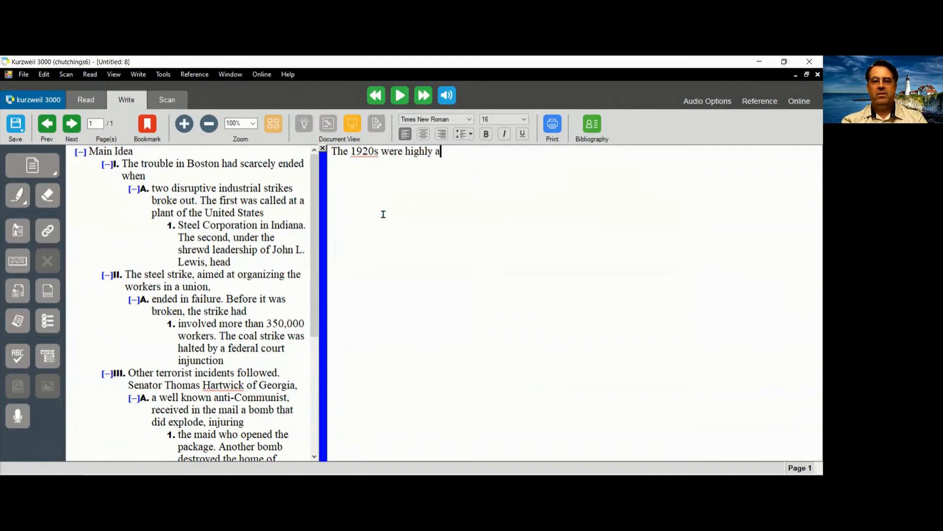
text(ffect)
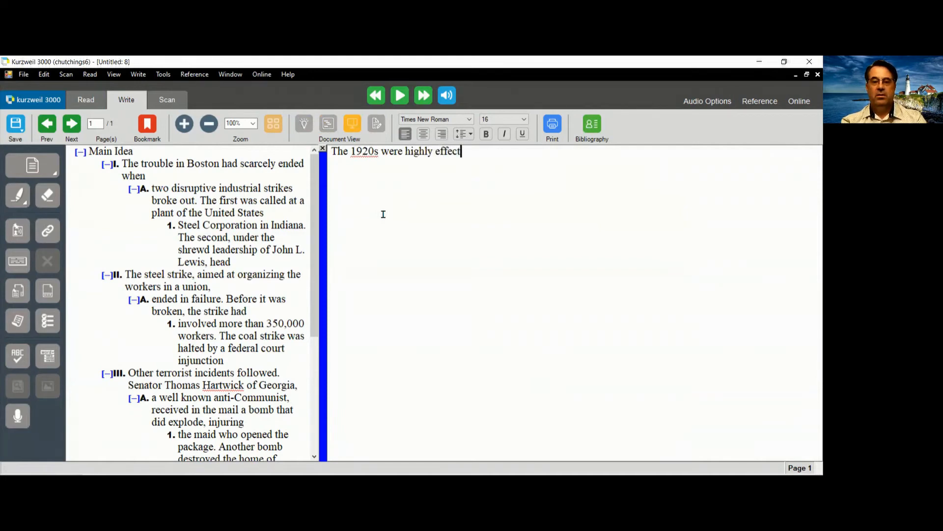
text(ed by world f)
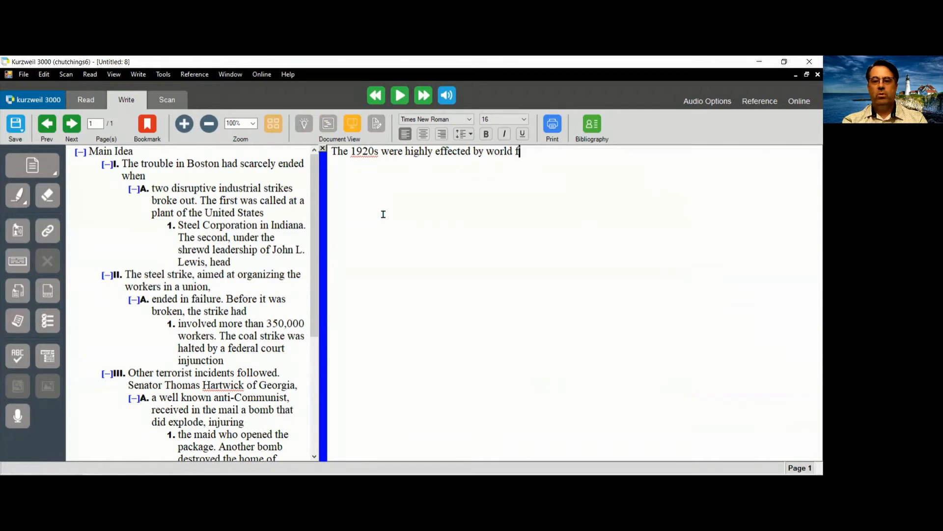
text(ar 1.)
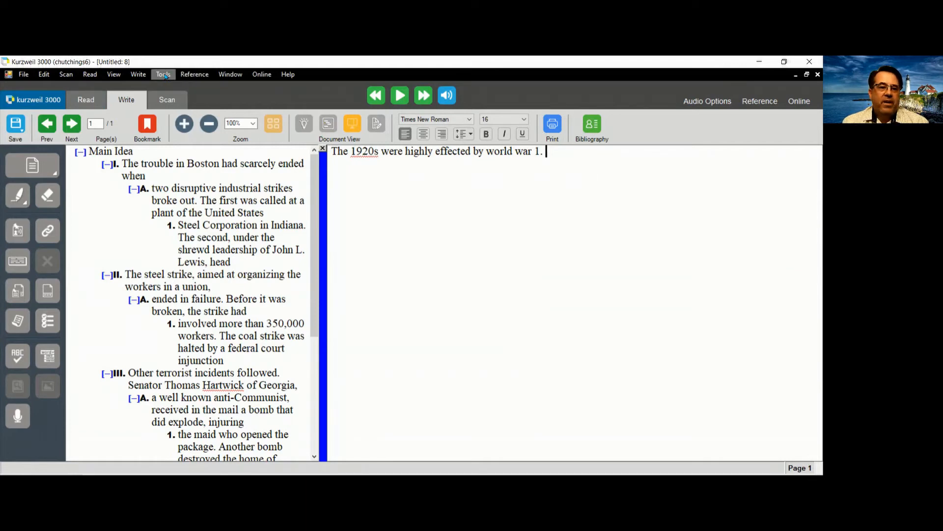
click(163, 74)
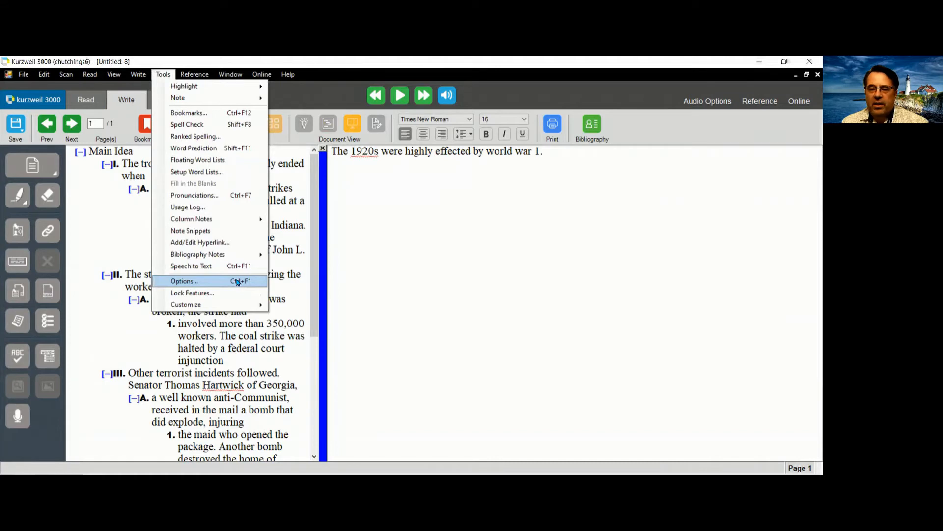
click(184, 280)
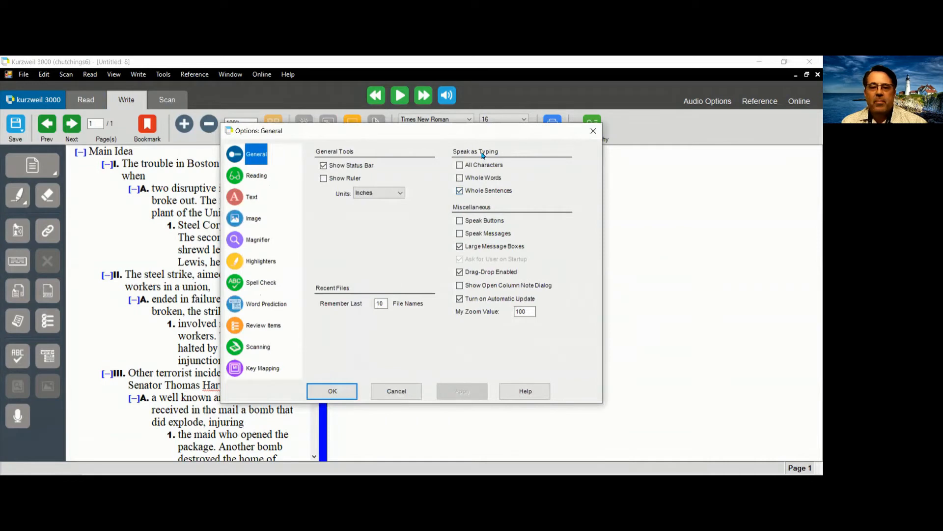
click(460, 165)
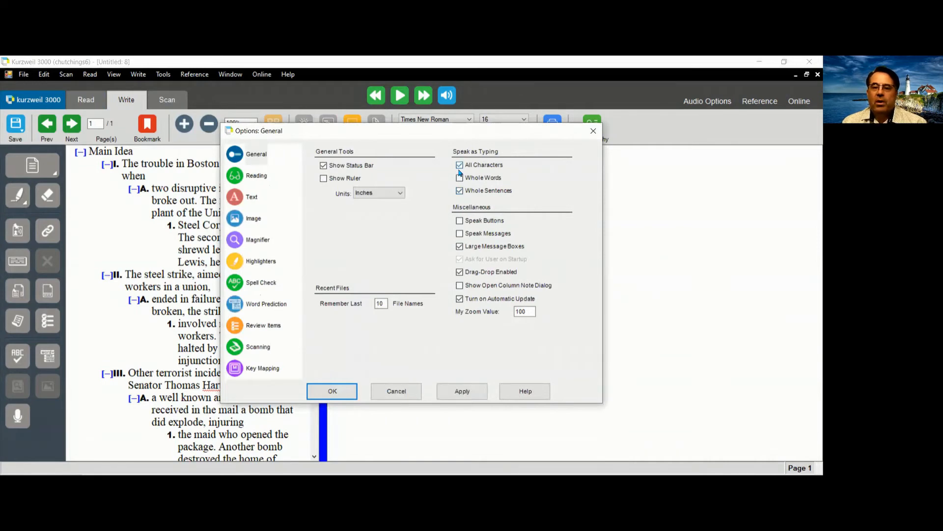
click(459, 177)
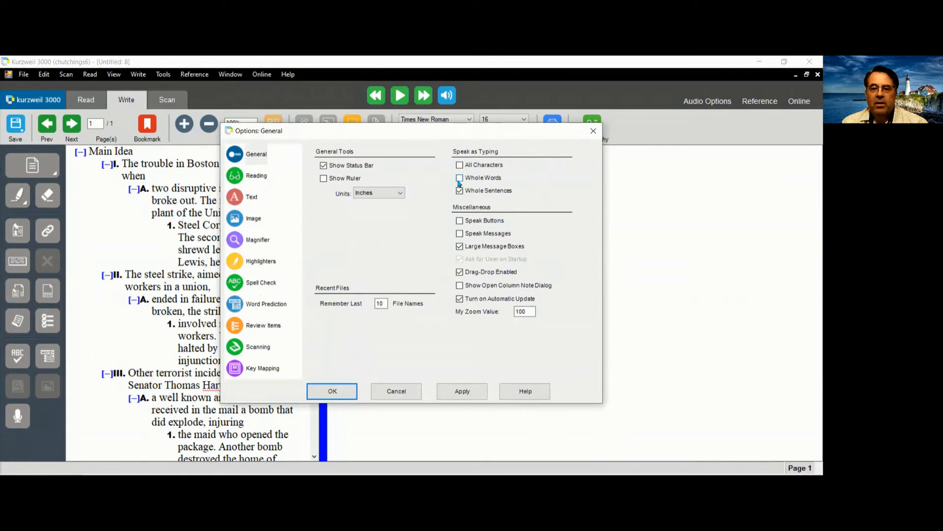
click(460, 189)
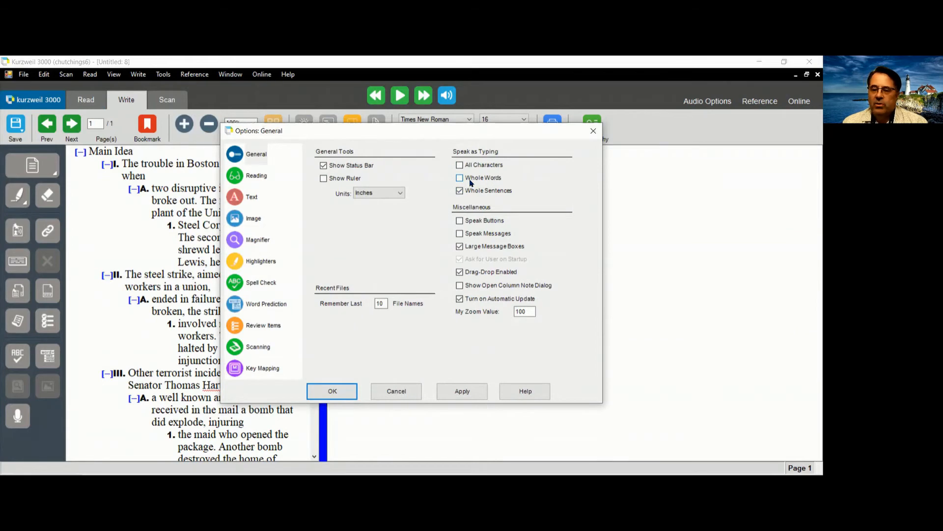
click(462, 391)
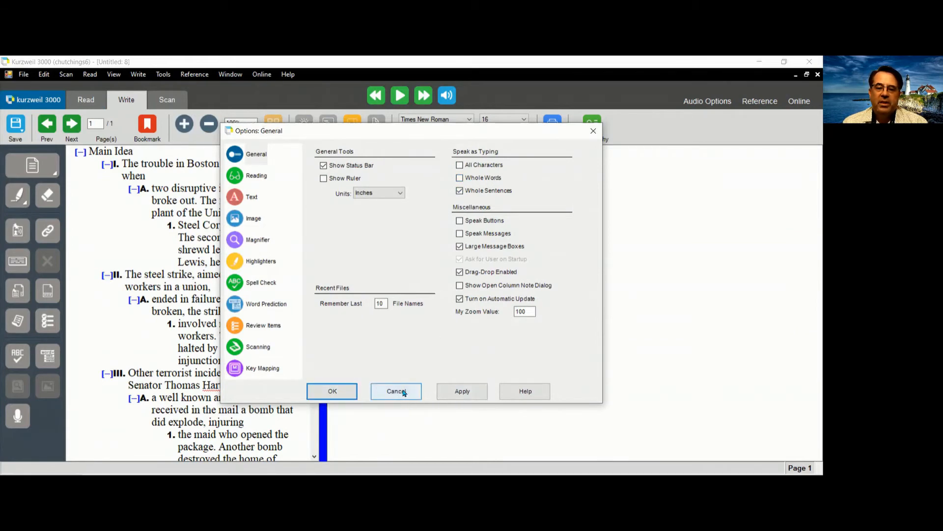
click(396, 391)
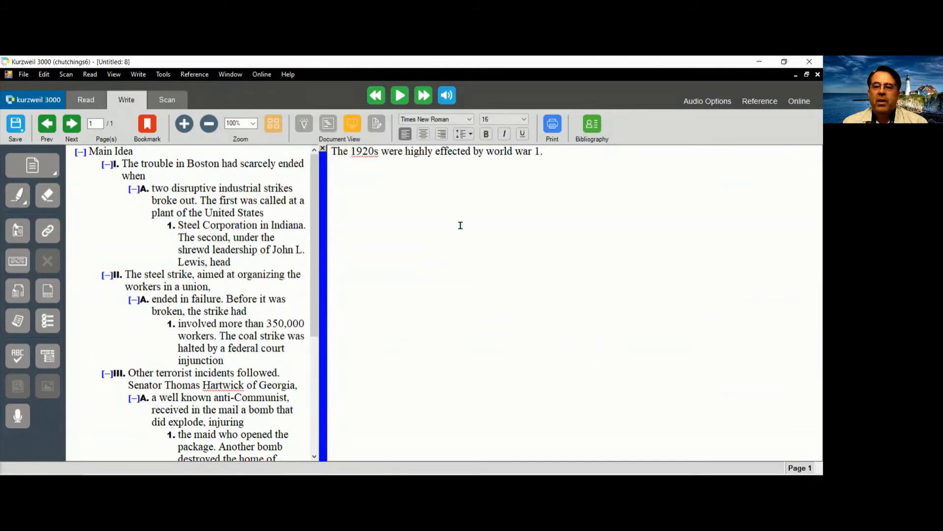
- Switch back to the highlighted History Textbook window with its column notes
click(543, 151)
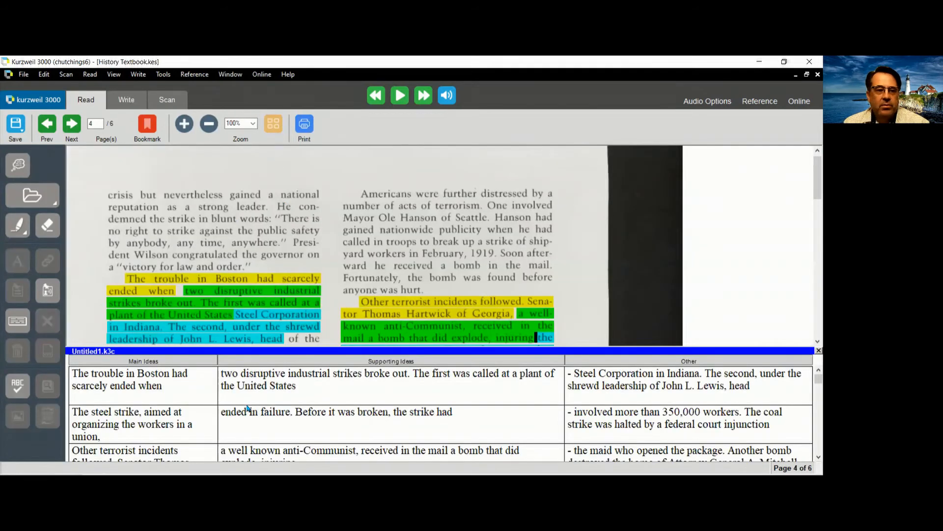
- Close the untitled column notes file without saving it
click(23, 73)
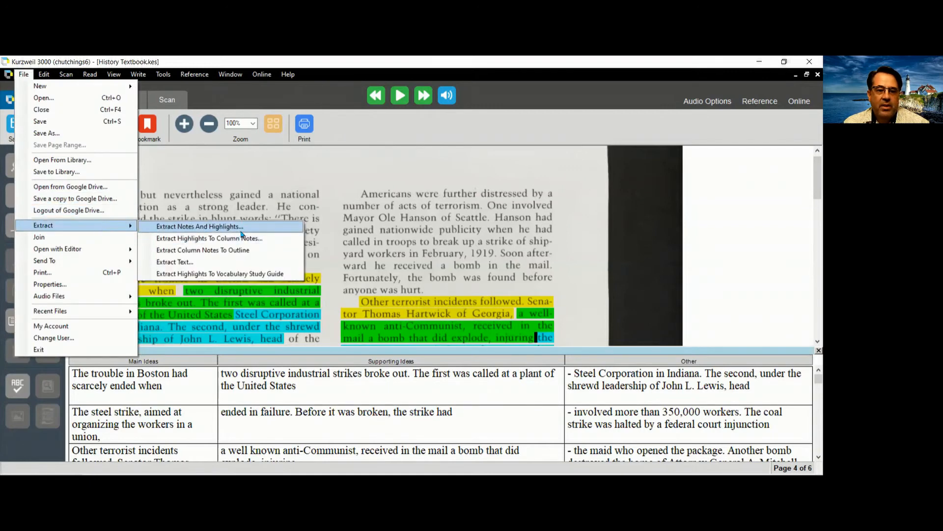
mouse_move(202, 249)
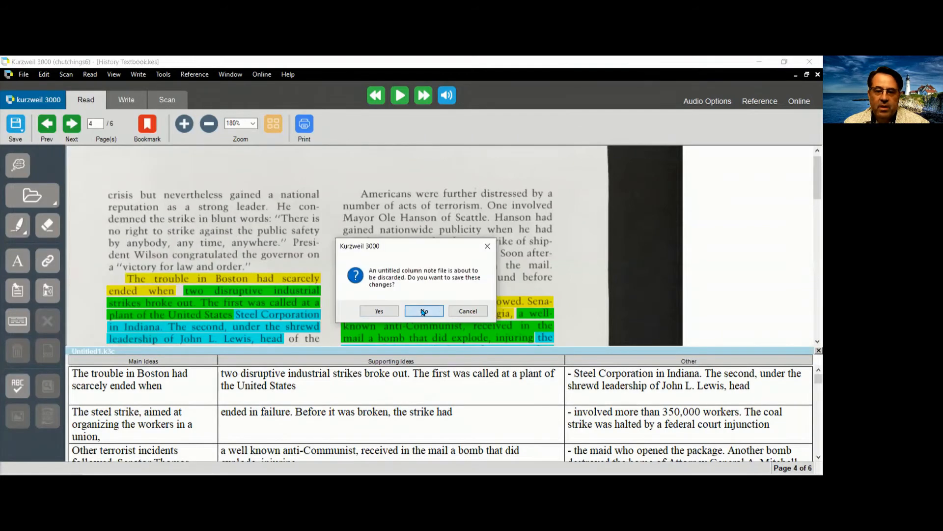
click(424, 312)
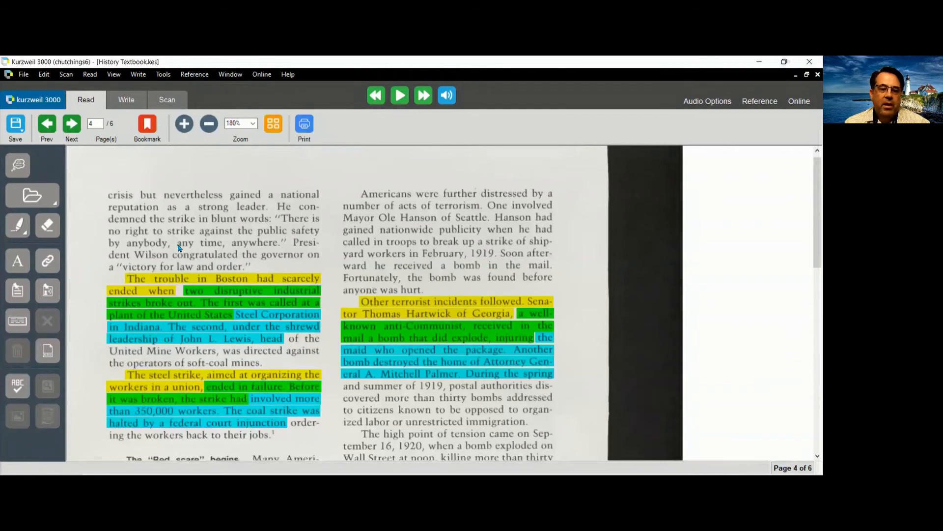
- Erase all existing highlights from the textbook, confirming the removal
click(47, 225)
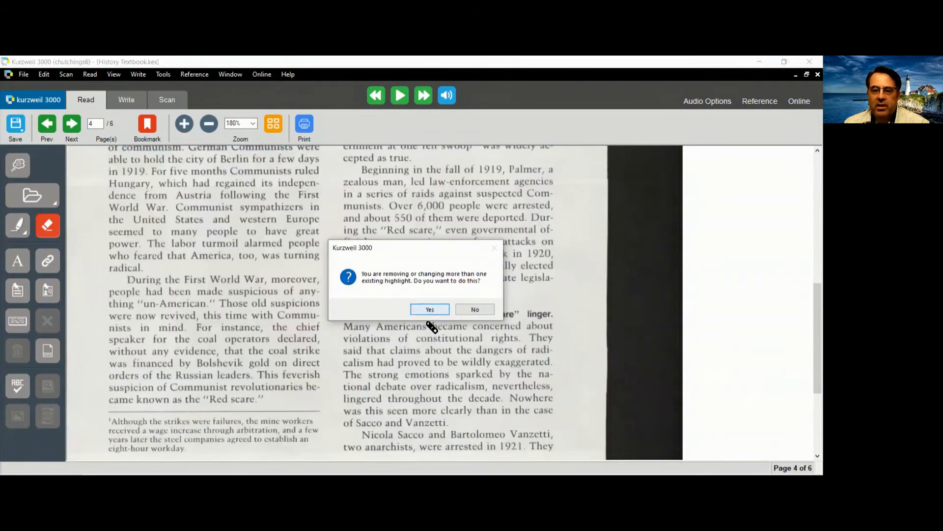
click(429, 309)
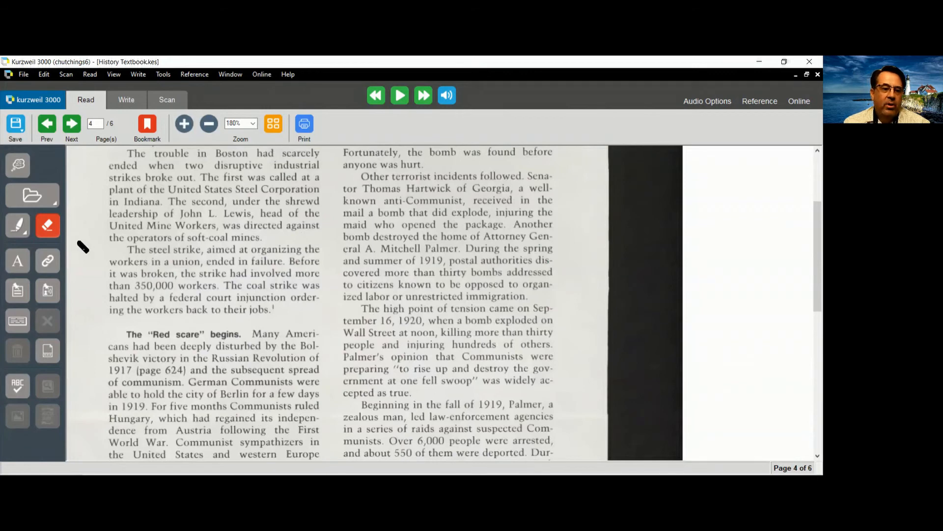
- Re-highlight passages on page 4 in yellow, then switch to another highlight colour
click(47, 225)
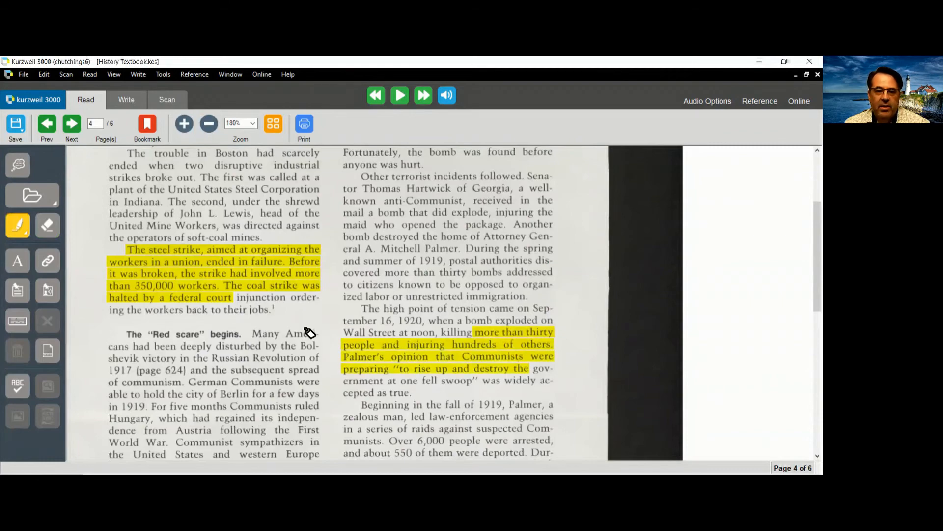
scroll(down, 3)
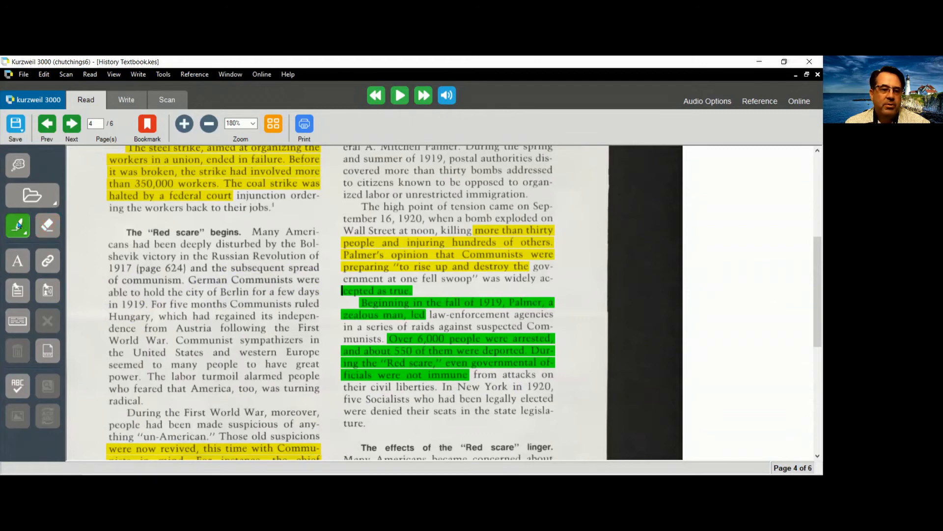
click(18, 225)
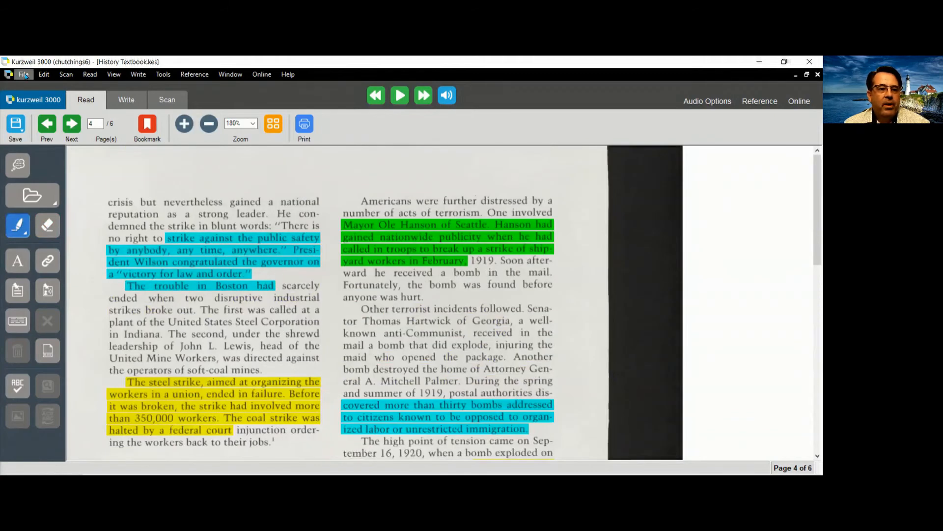
- Extract Notes And Highlights with Arrange Annotations by Page unchecked, grouping quotes by colour
click(23, 73)
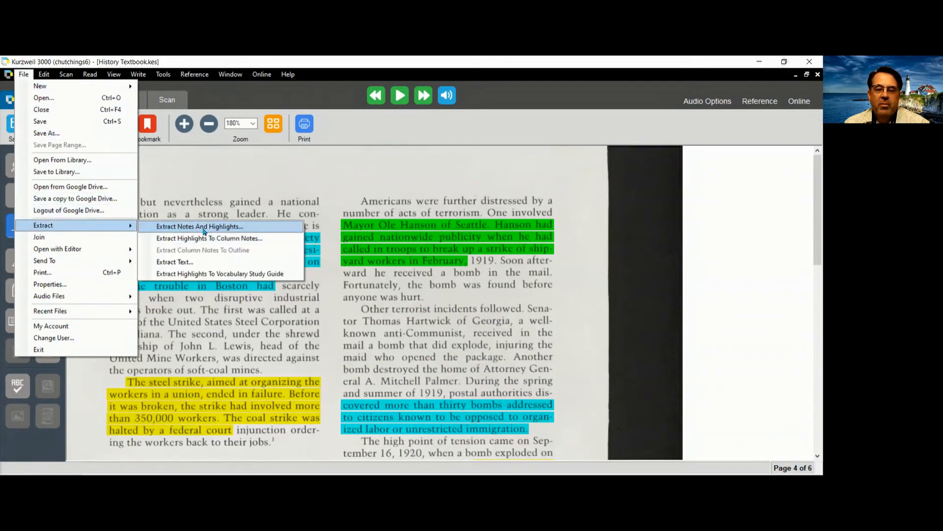
mouse_move(249, 232)
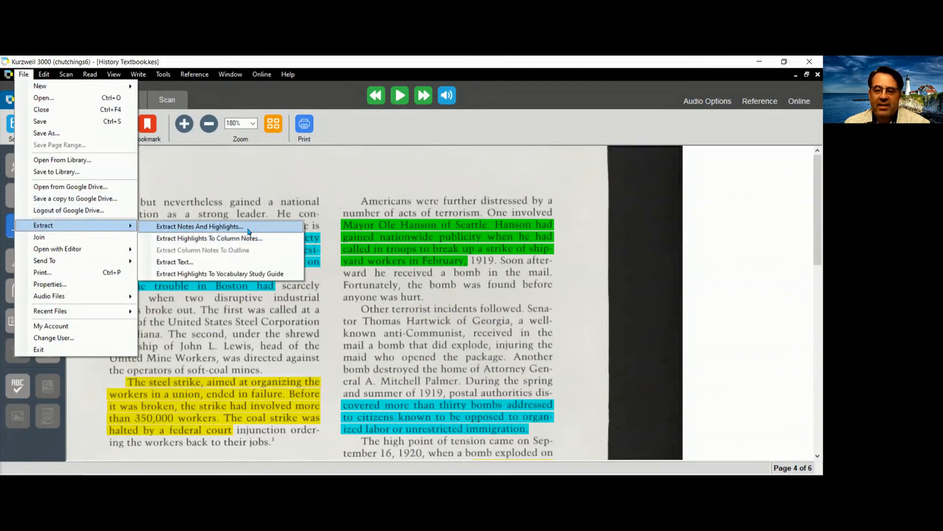
click(199, 226)
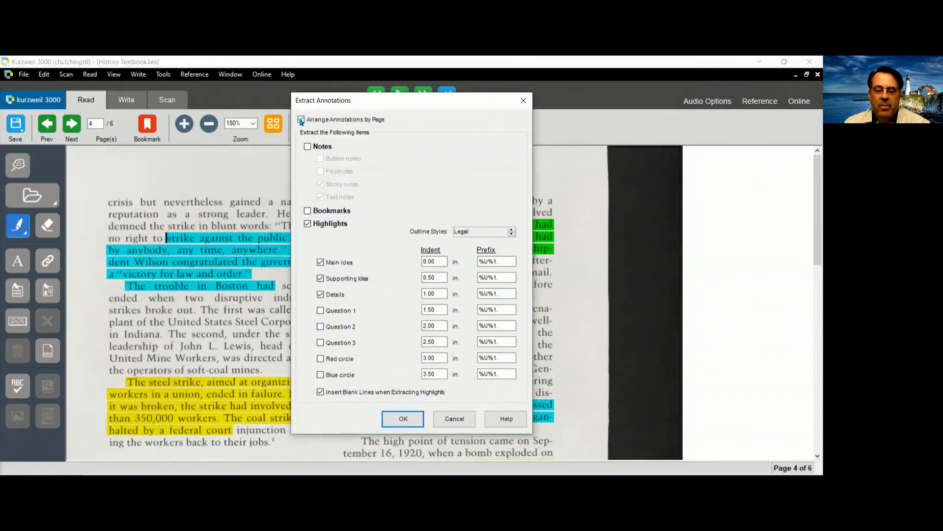
click(302, 119)
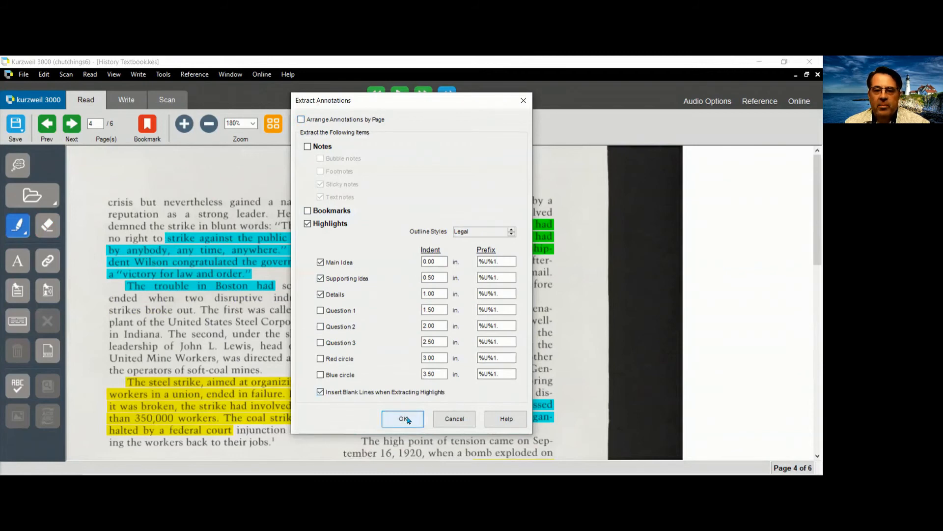
click(403, 419)
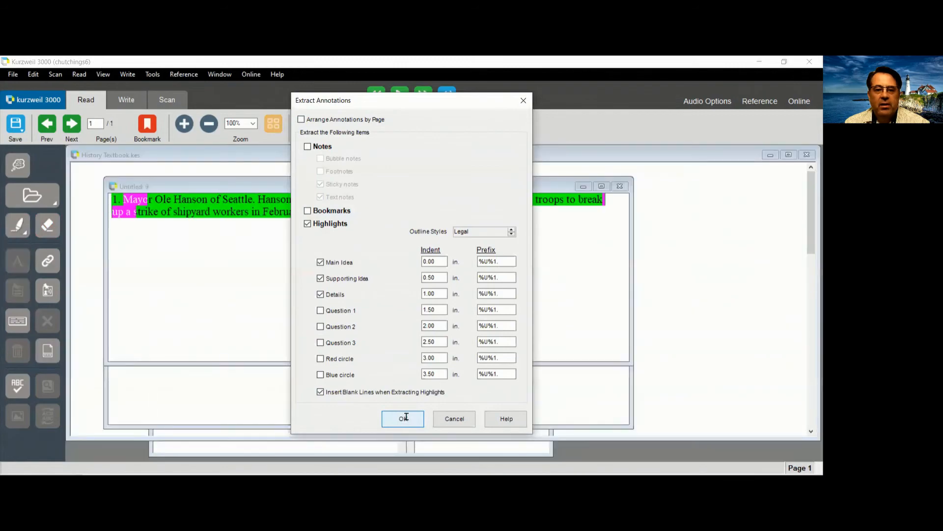
- Maximize the Untitled 9 extracted quotes window to fill the screen
click(403, 418)
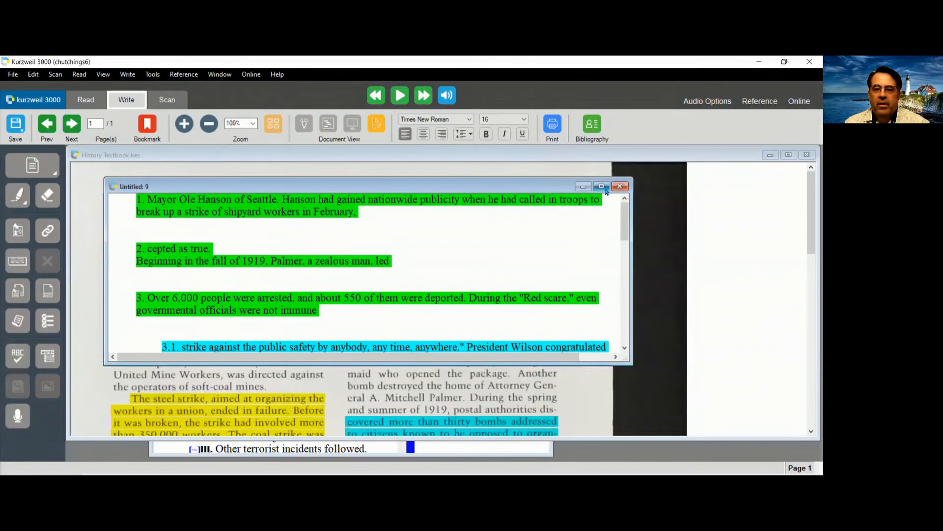
click(601, 186)
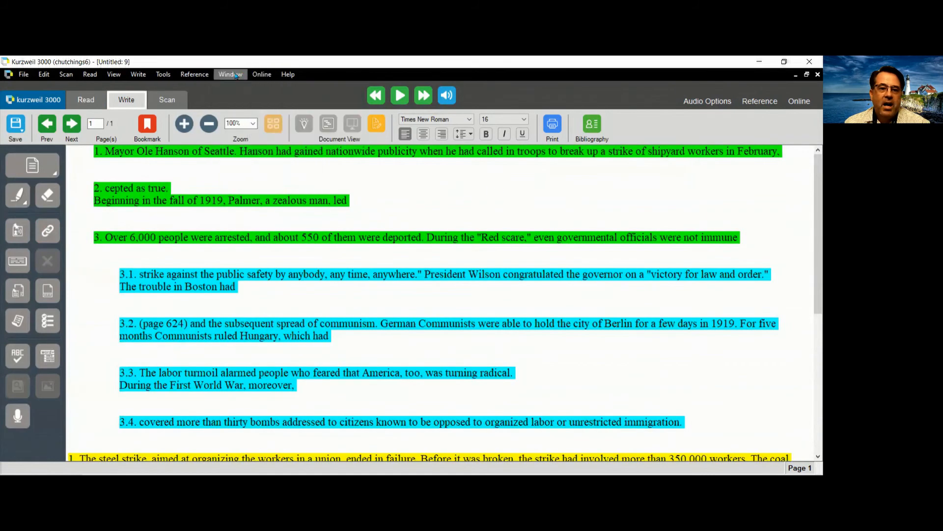
- Tile the windows, then close History Textbook.kes and the untitled text file without saving
click(230, 74)
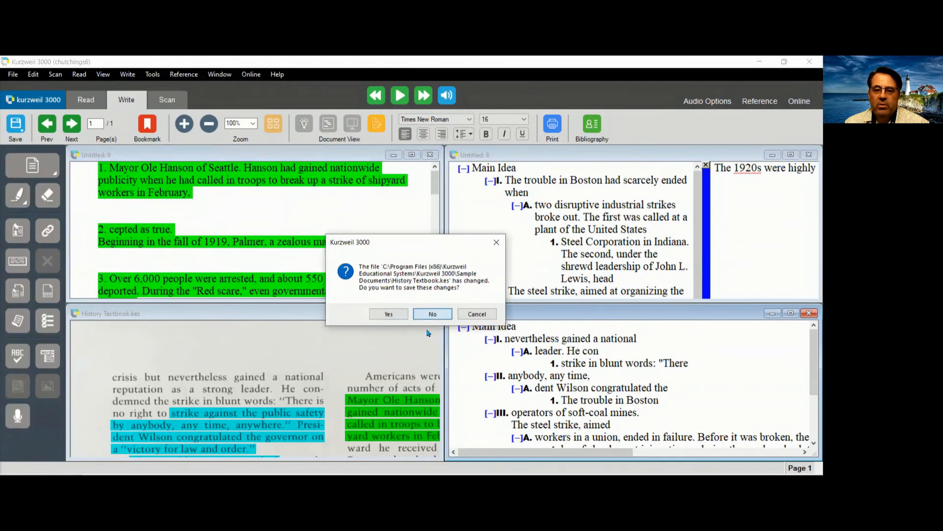
click(432, 314)
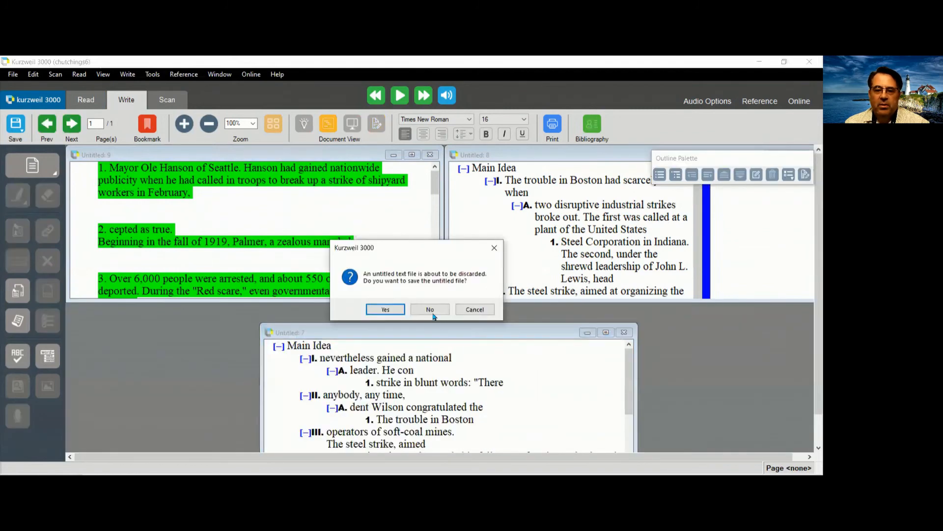
click(430, 309)
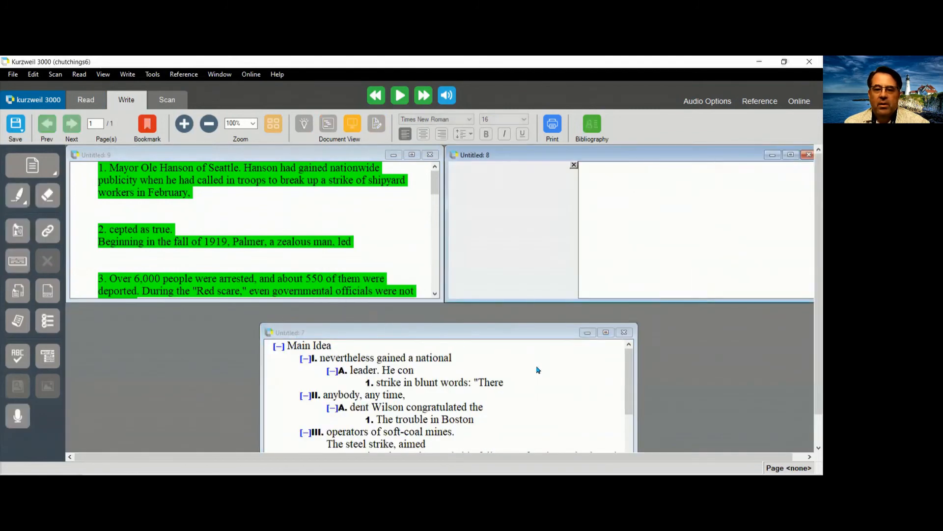